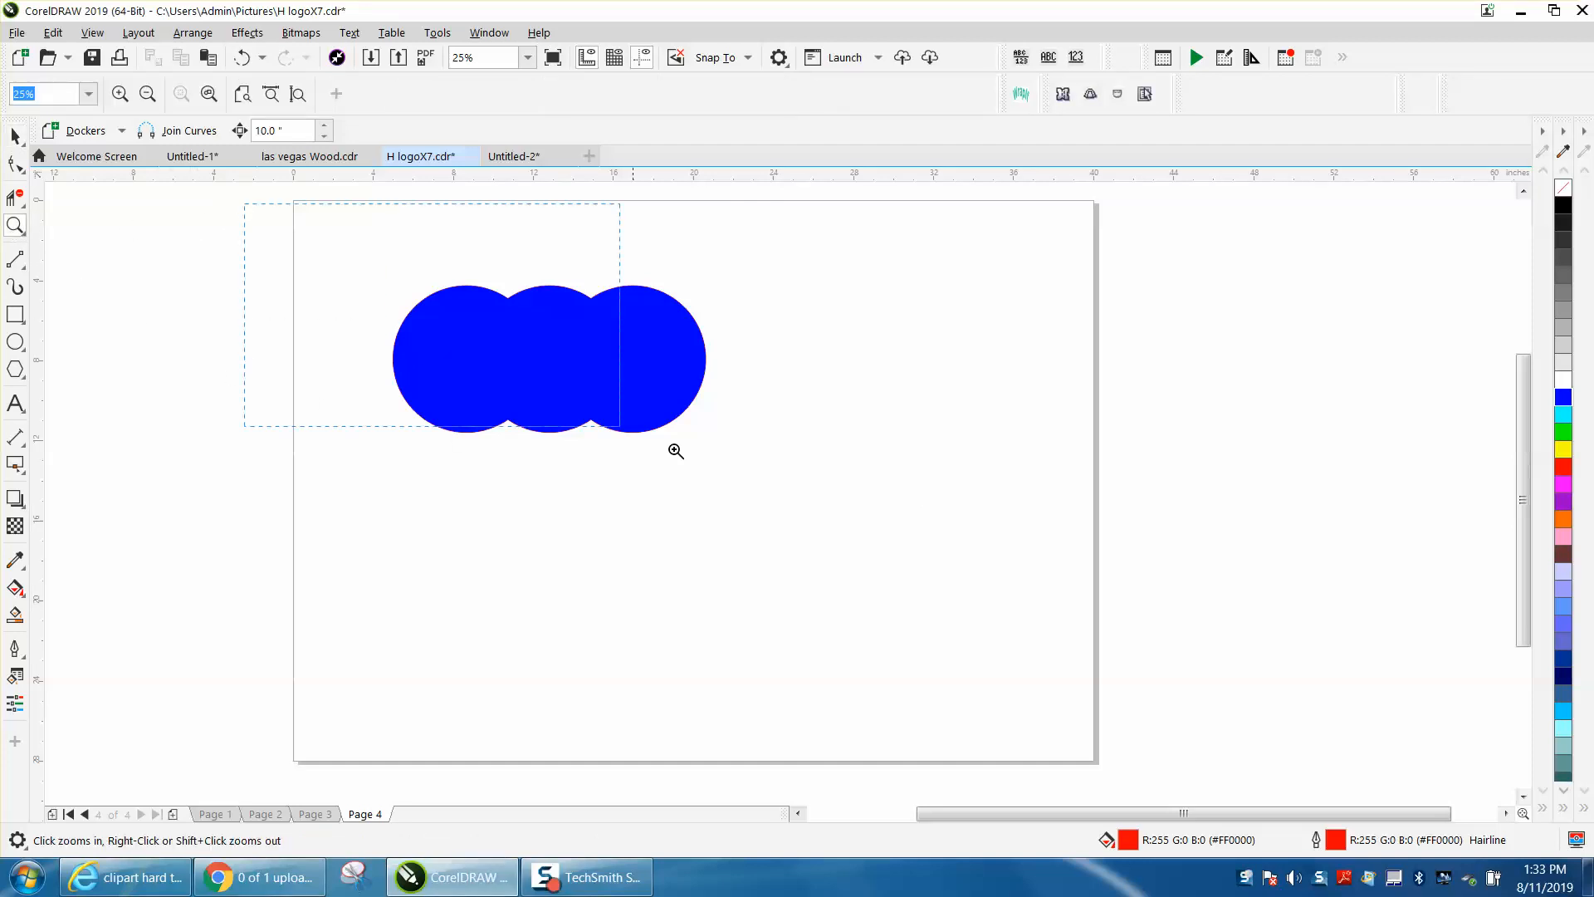
# Switch to Page 4, dismiss the document-defaults prompt, and fill the three selected circles purple
pyautogui.click(146, 93)
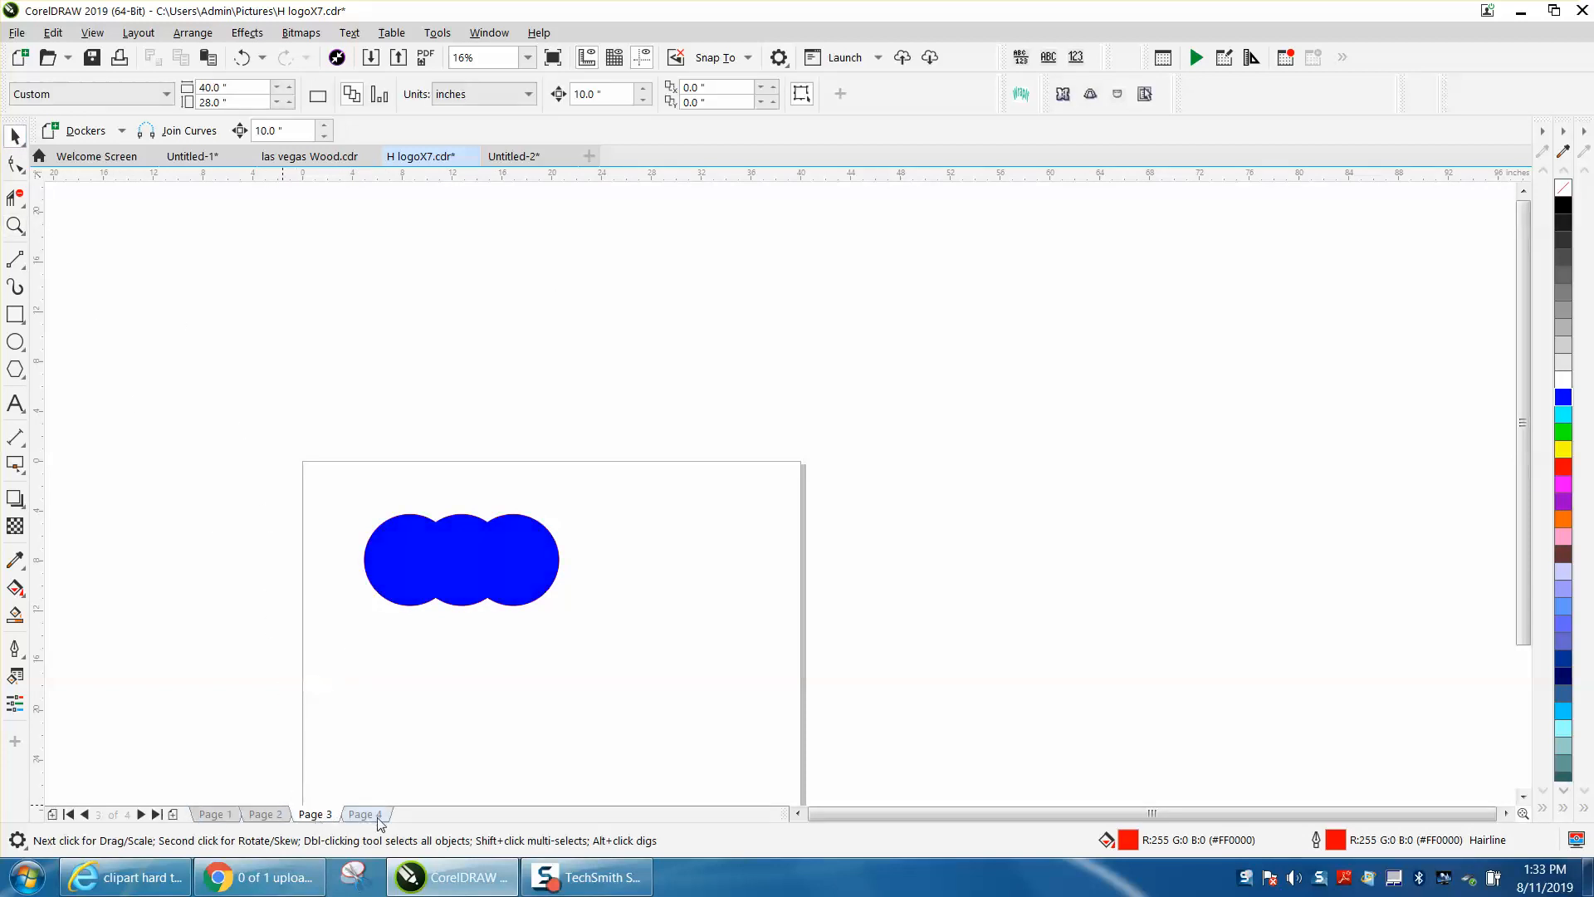
pyautogui.click(362, 814)
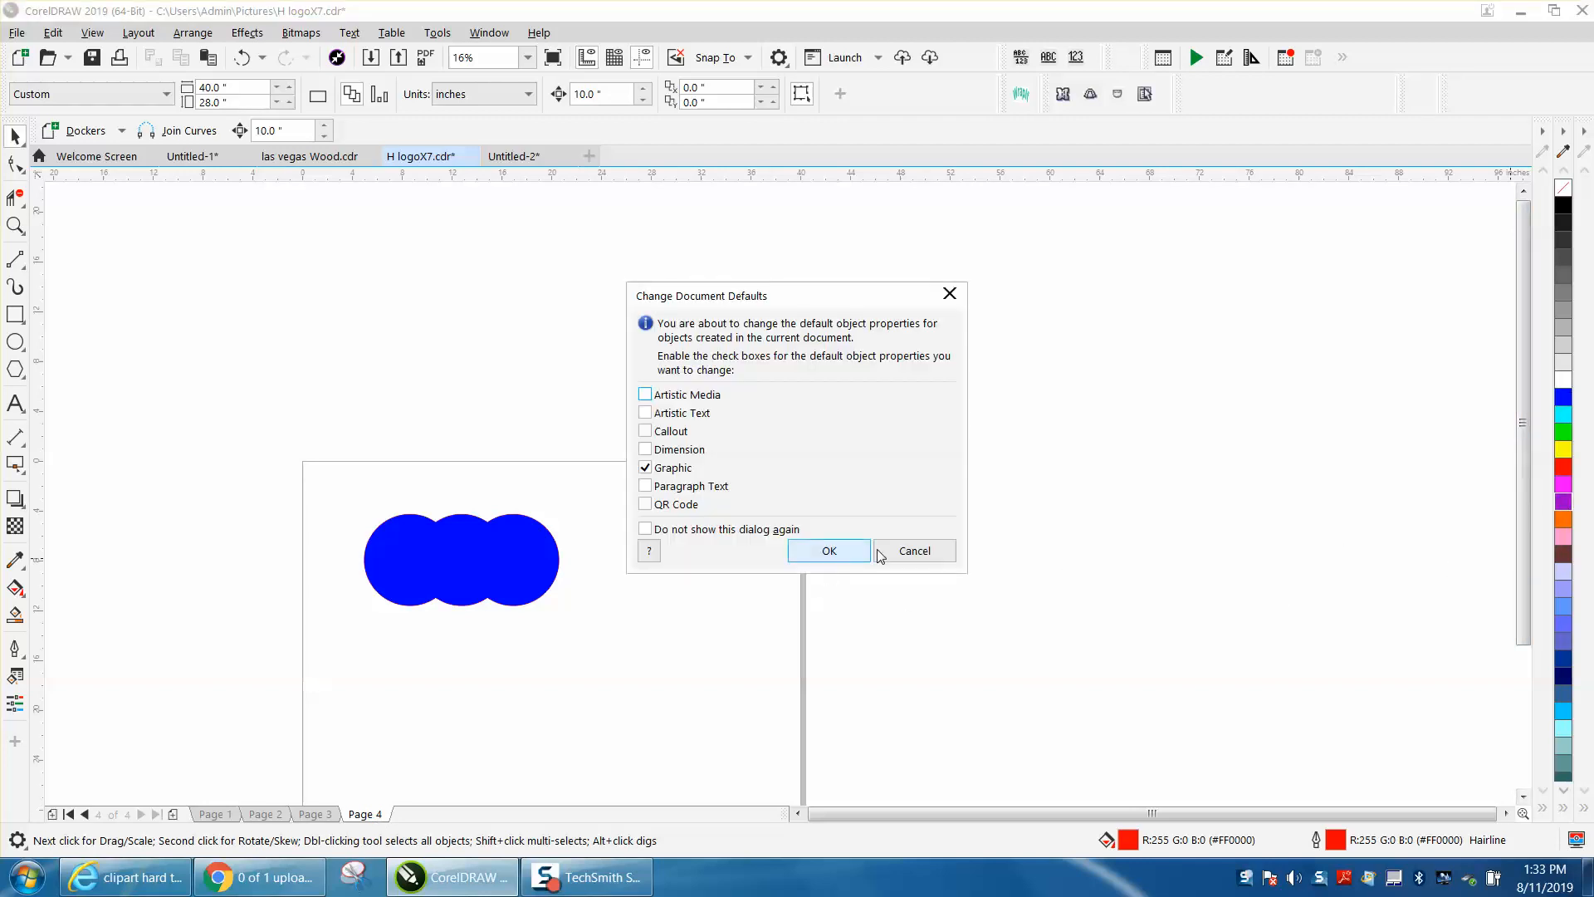
pyautogui.click(827, 550)
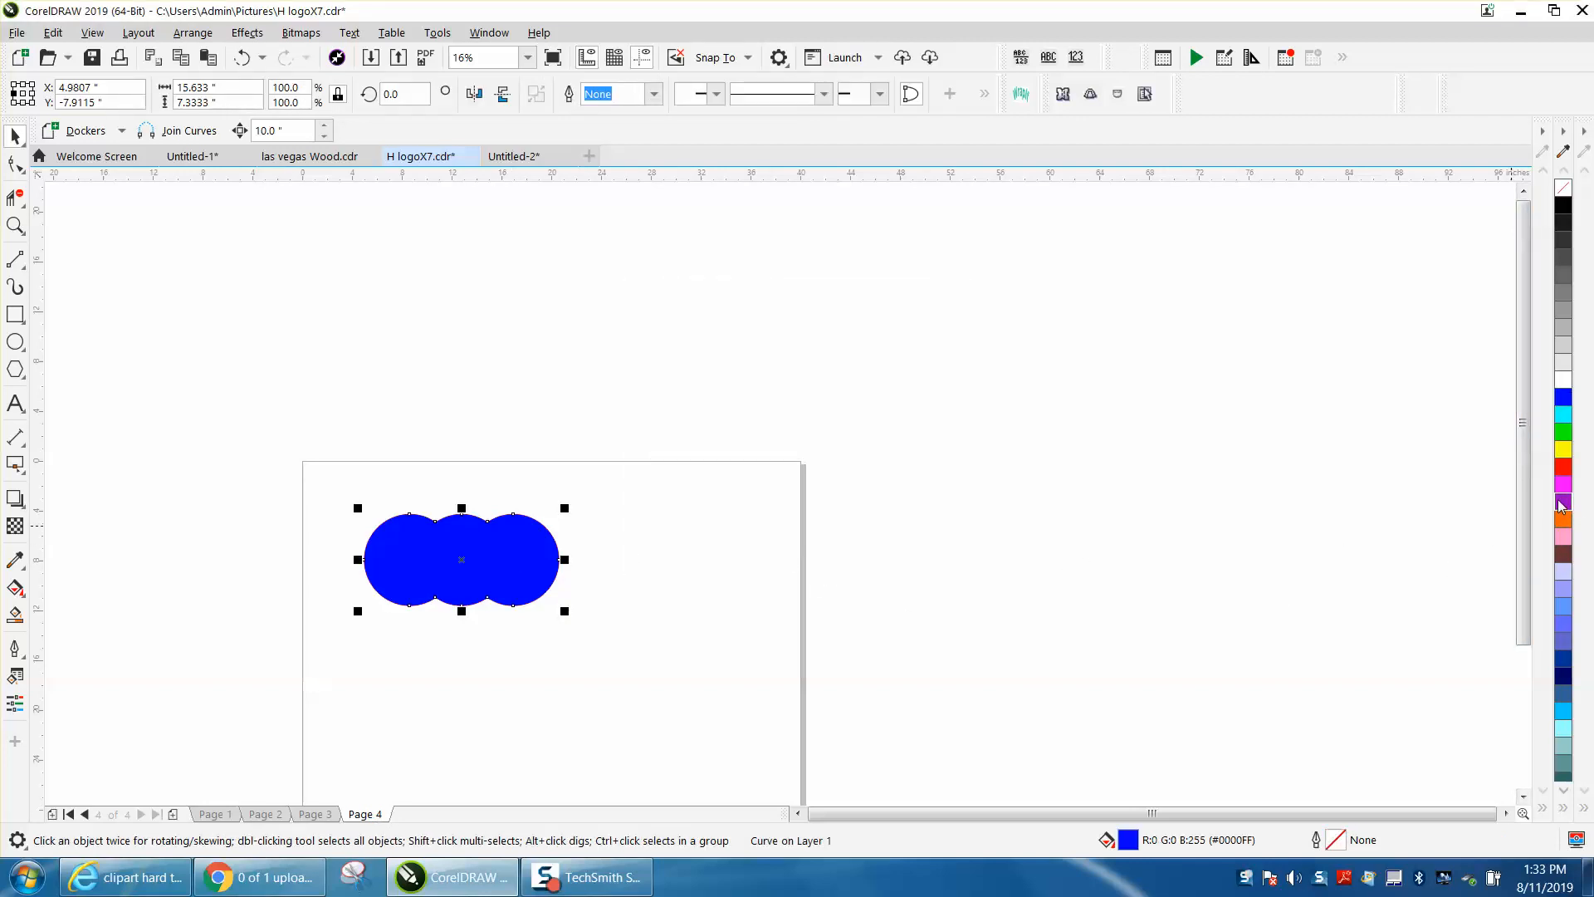
pyautogui.click(1564, 502)
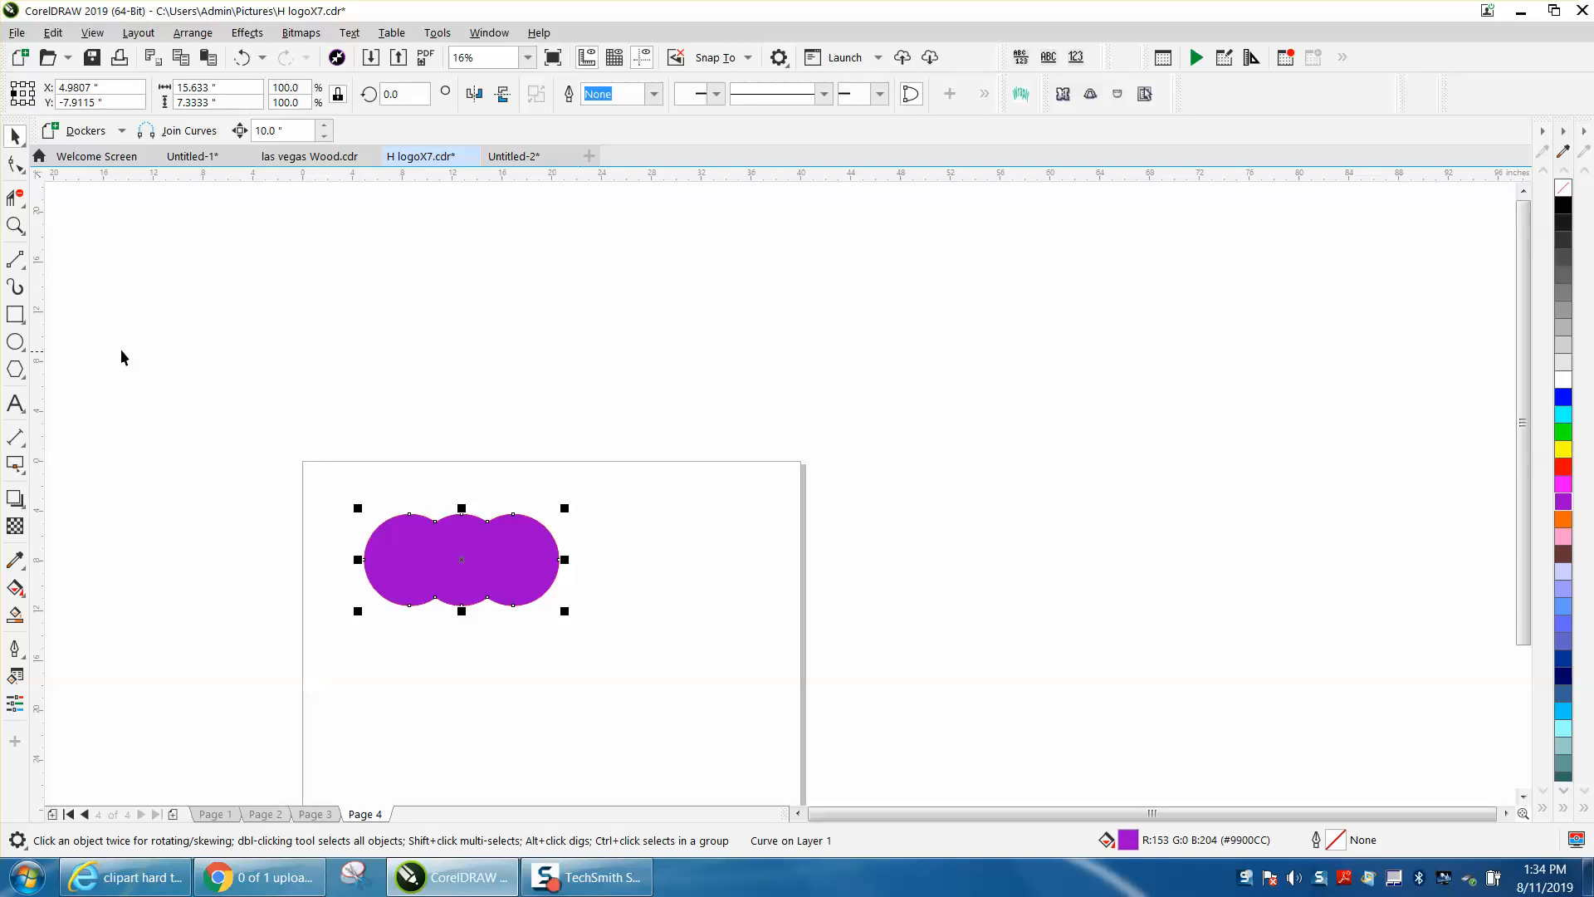
pyautogui.click(15, 226)
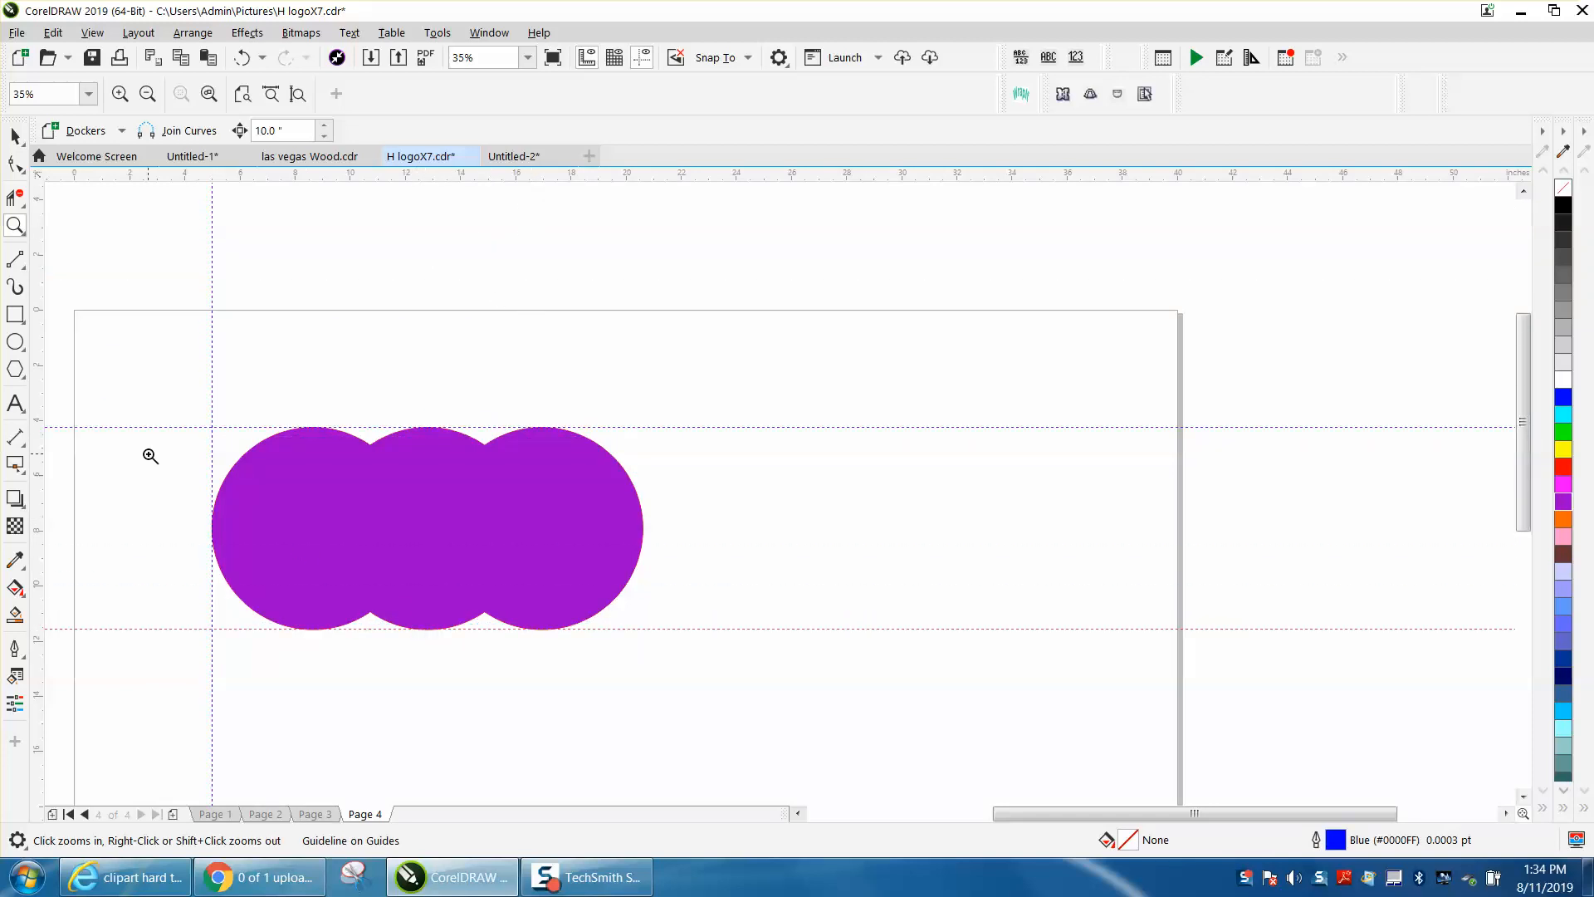
pyautogui.moveTo(40, 449)
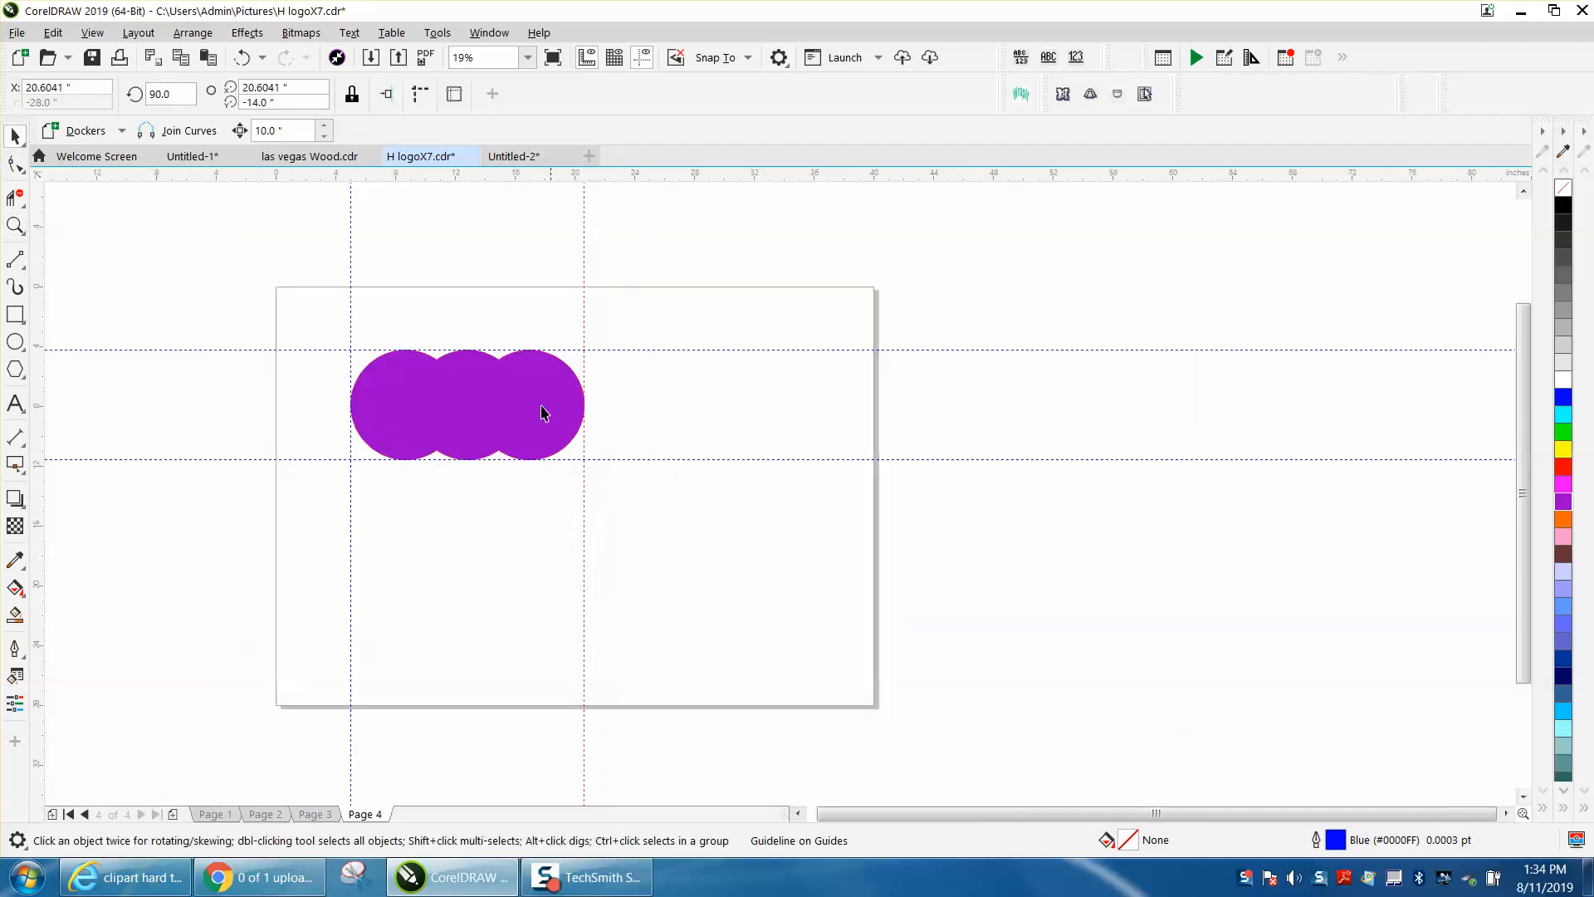
pyautogui.moveTo(491, 461)
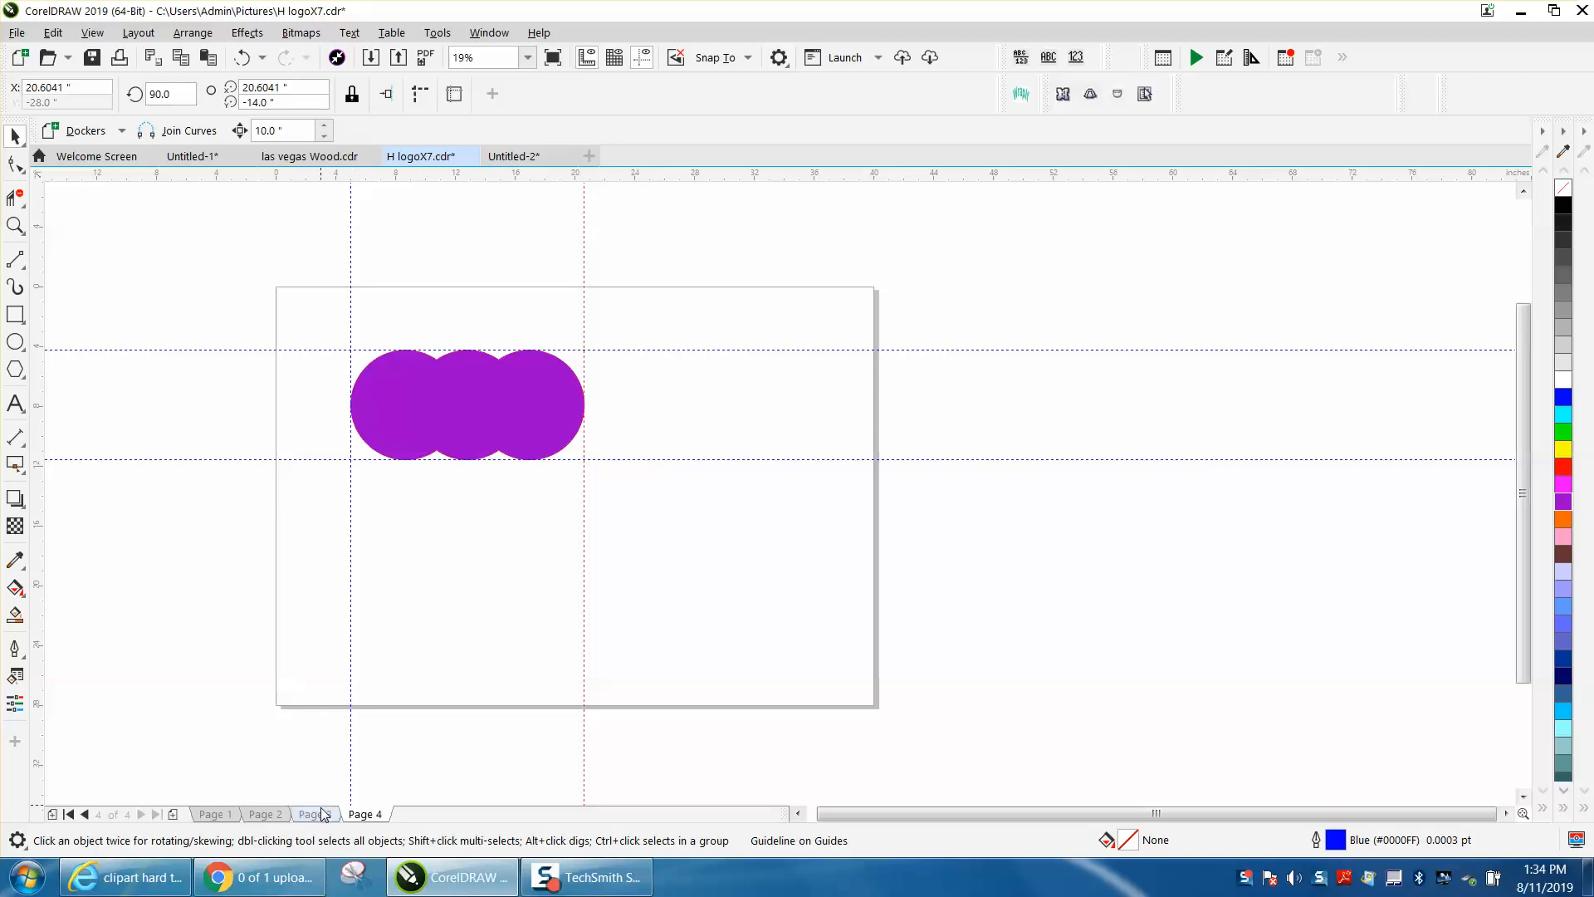
# View Page 3 and then Page 1 to check the shared guidelines around their circles
pyautogui.click(313, 814)
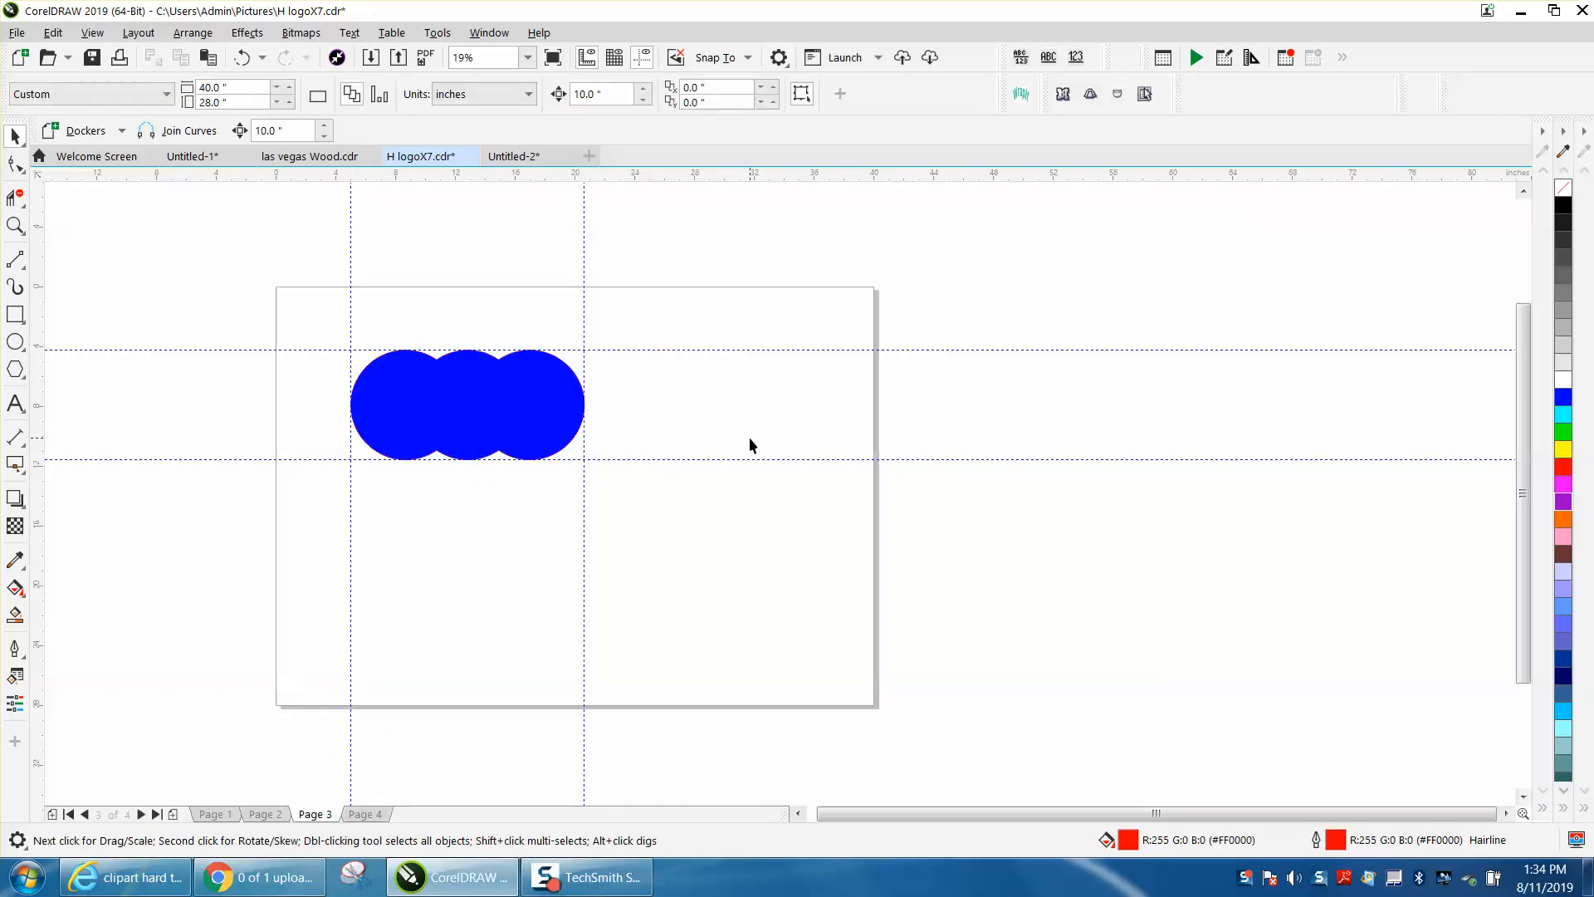
pyautogui.click(264, 814)
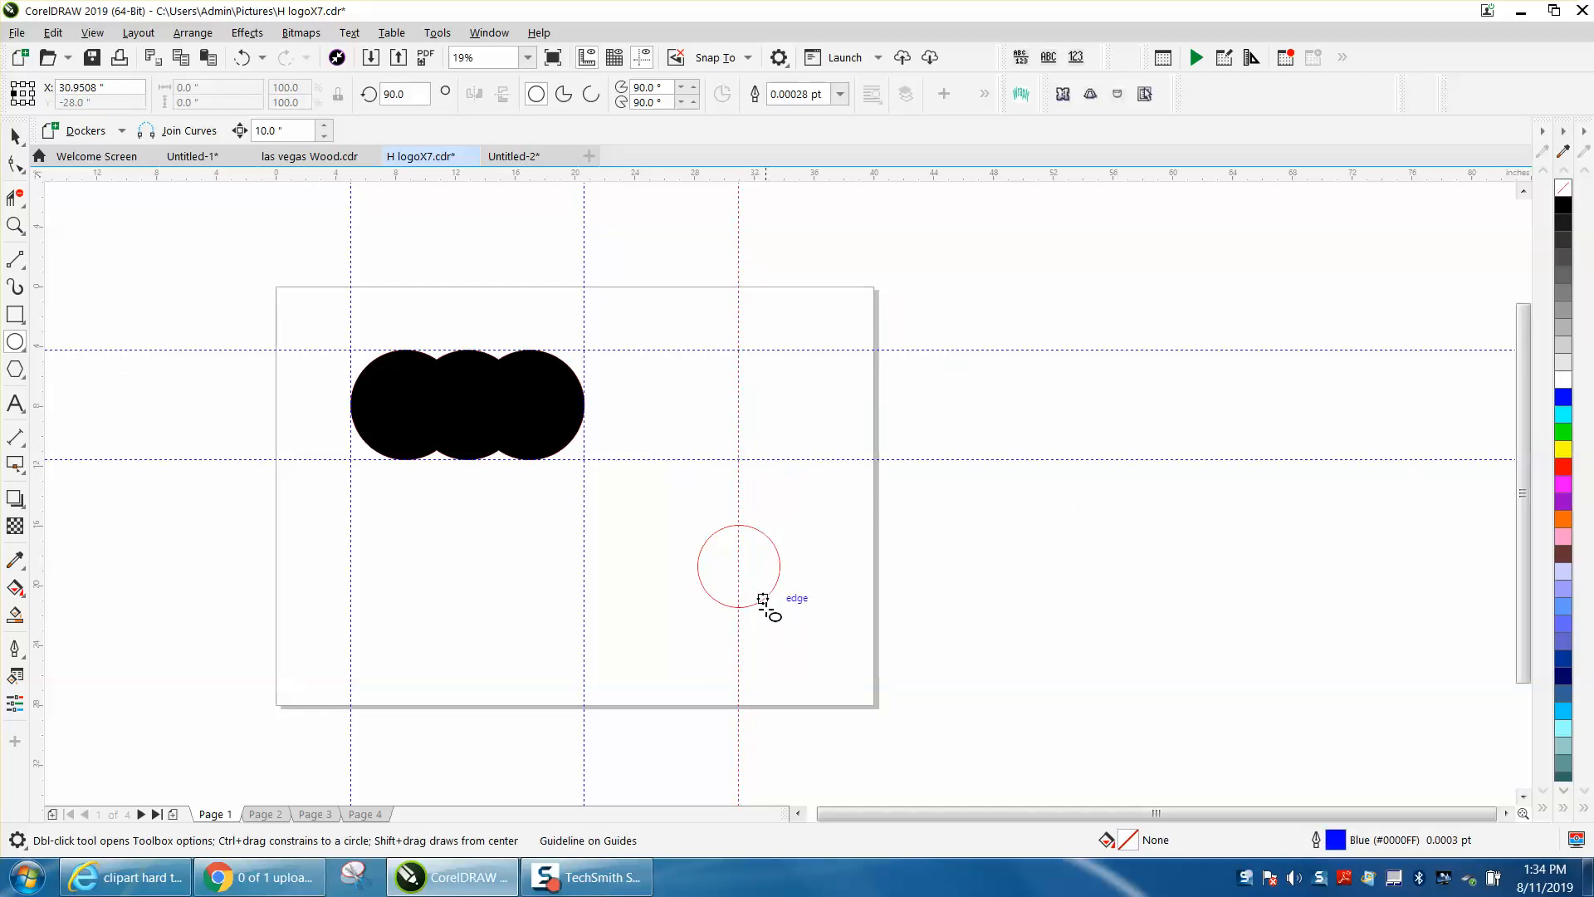
# Switch to Page 2 to confirm the same guidelines appear there
pyautogui.click(264, 814)
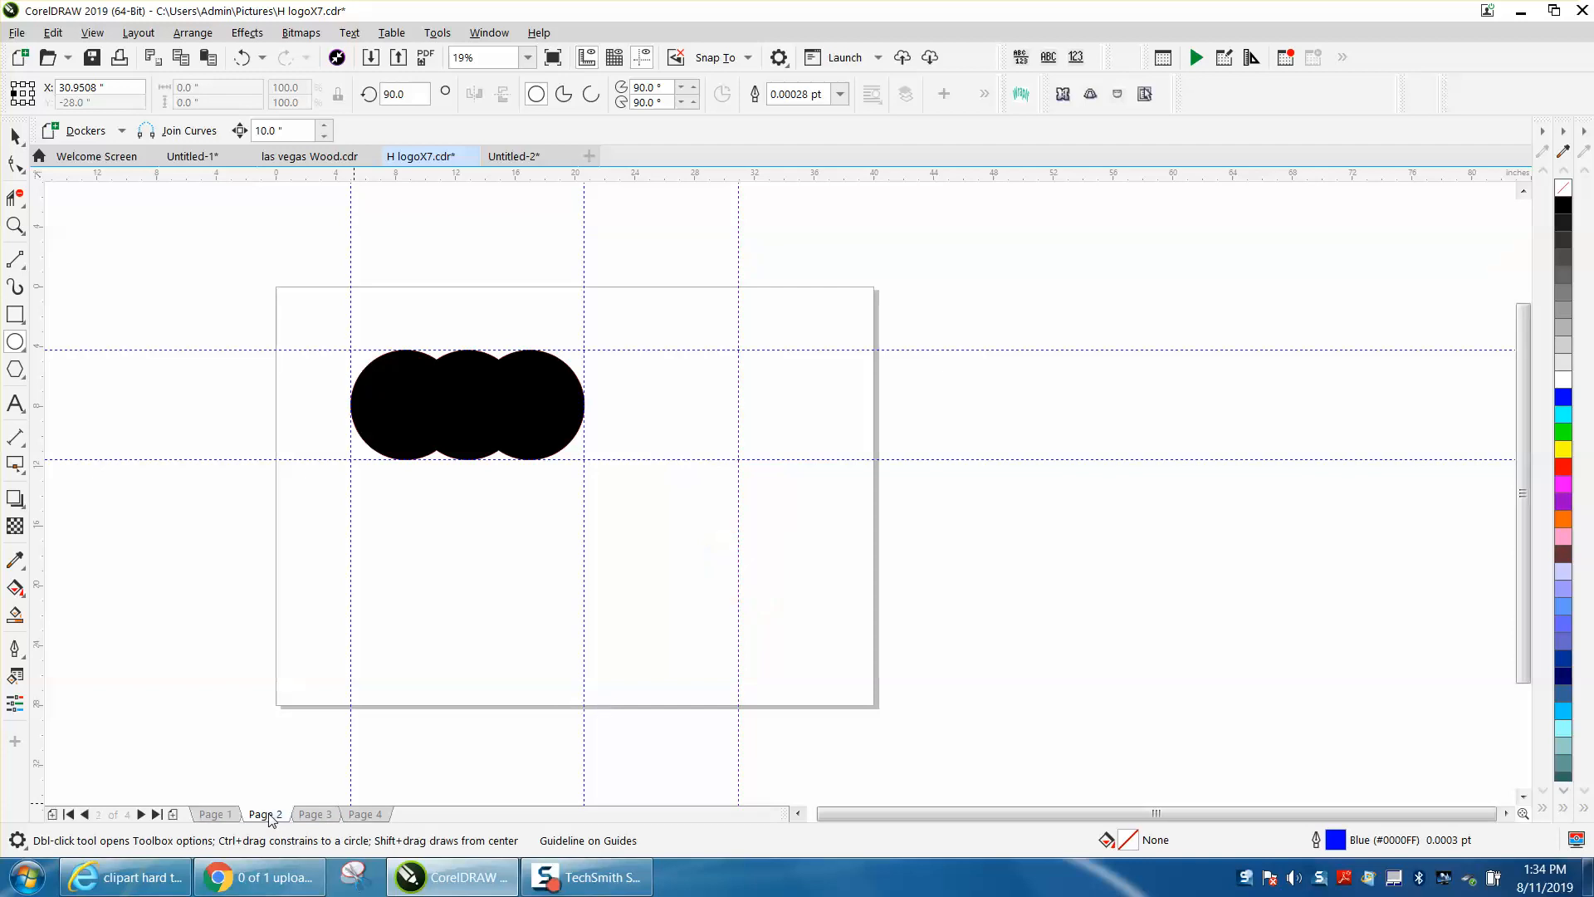